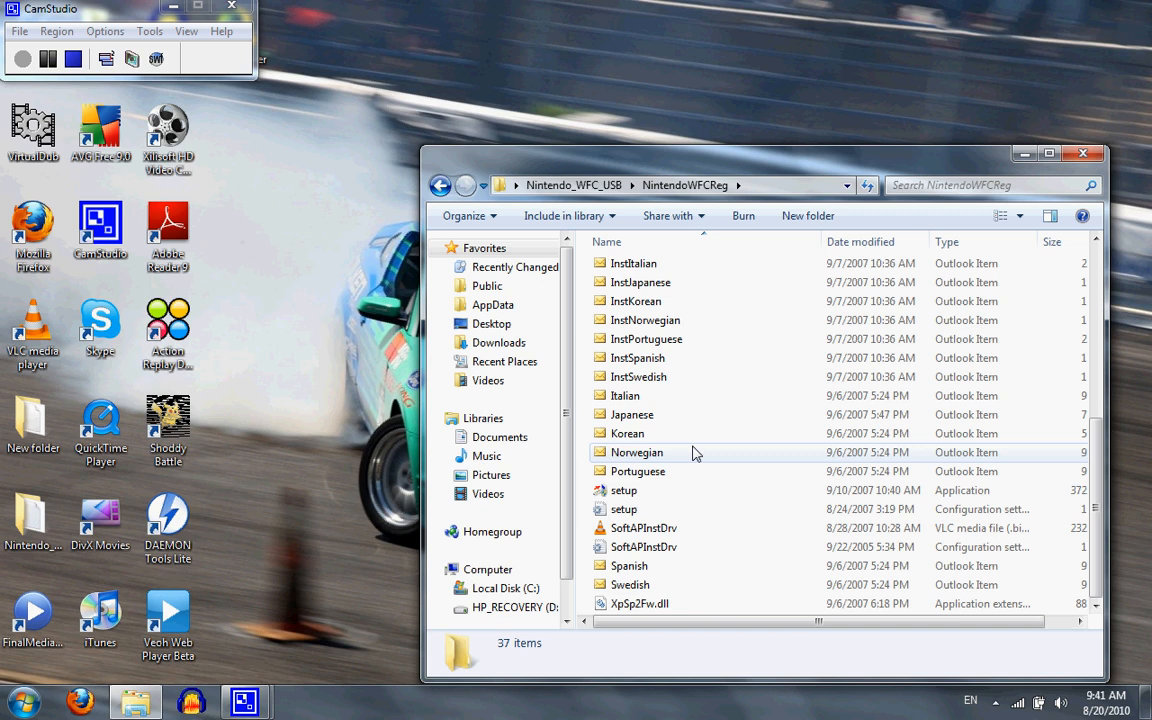
Bring up the Properties of the setup application in the NintendoWFCReg folder
left_click(624, 490)
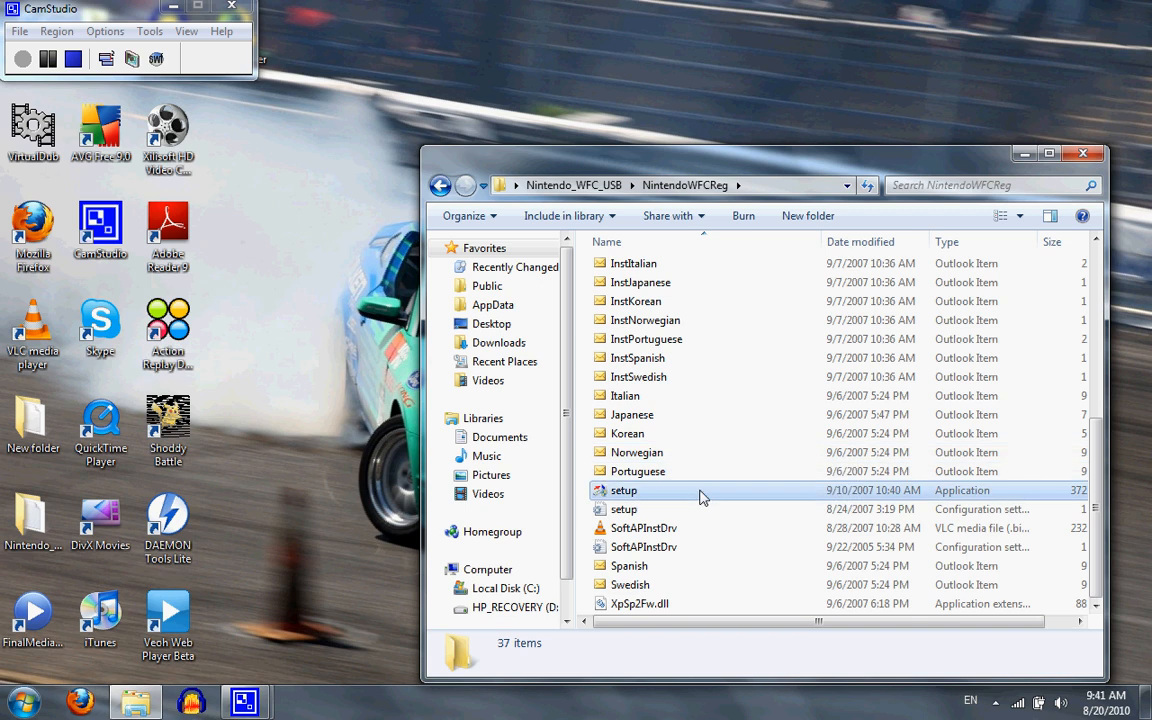
right_click(622, 490)
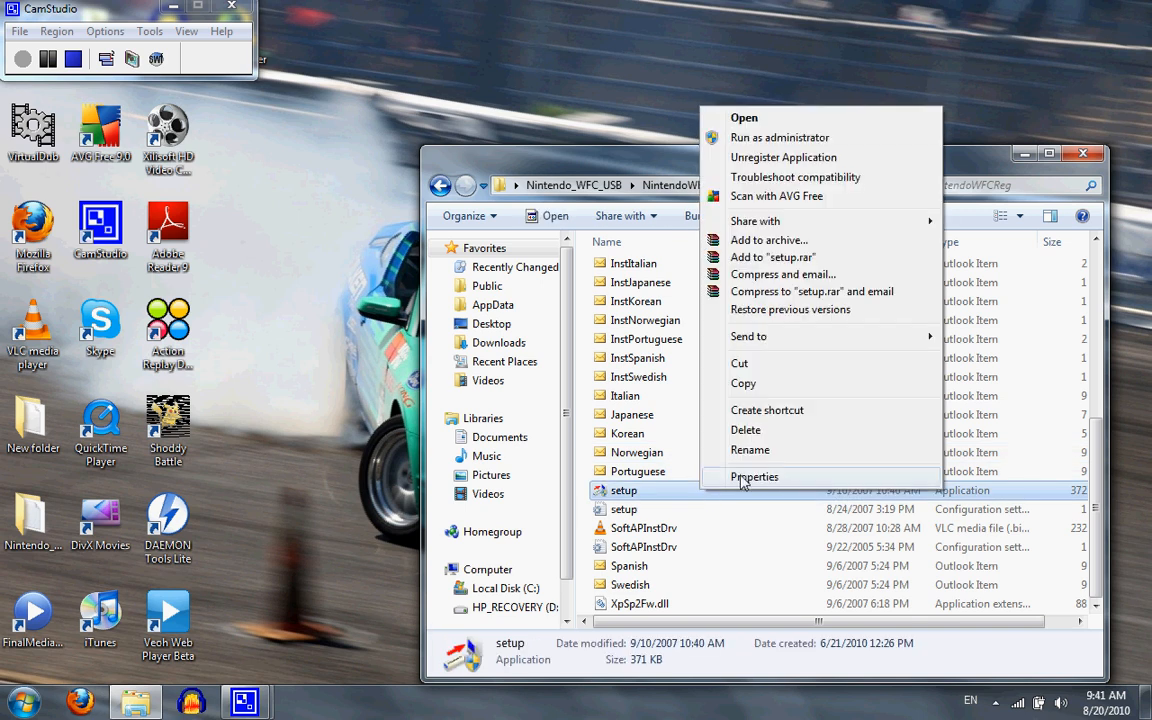
left_click(754, 476)
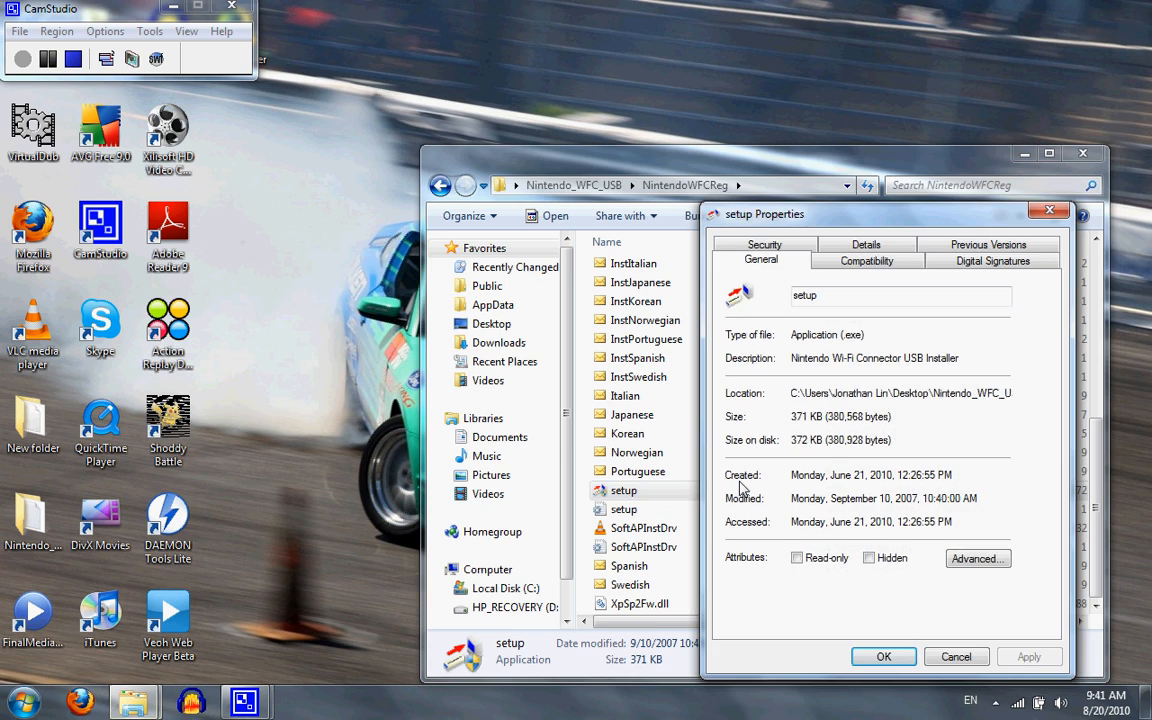
mouse_move(850, 210)
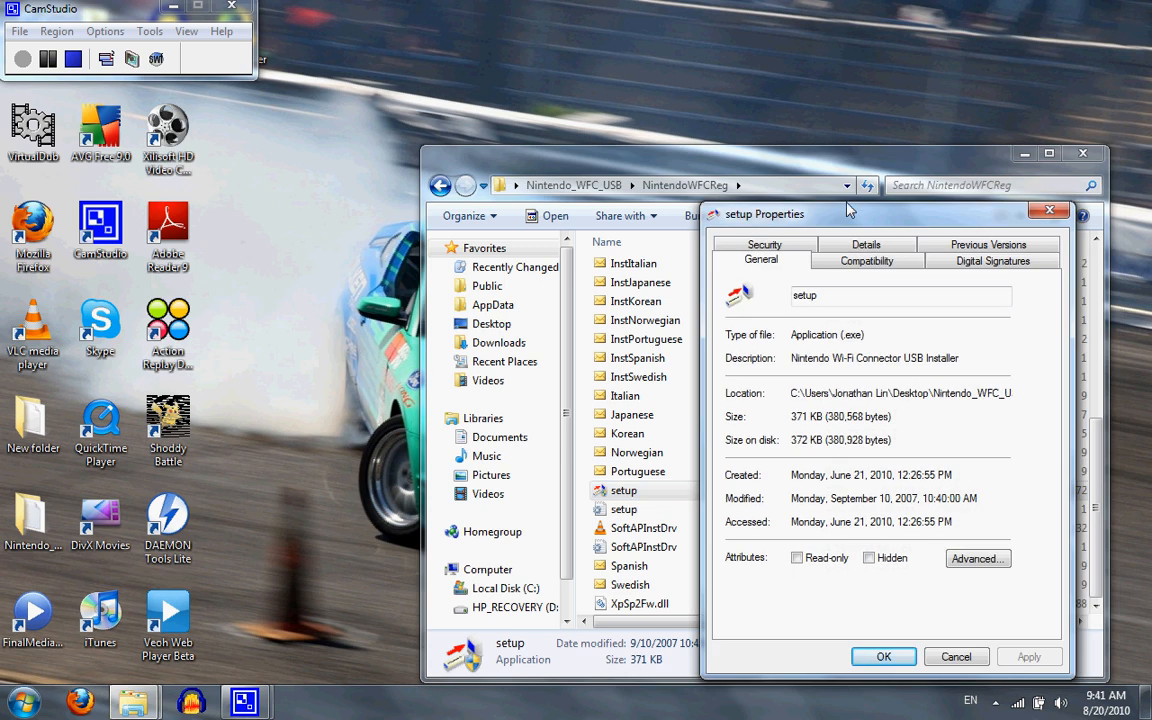
Set Compatibility to Windows Vista mode with Run as administrator and apply it
left_click(866, 260)
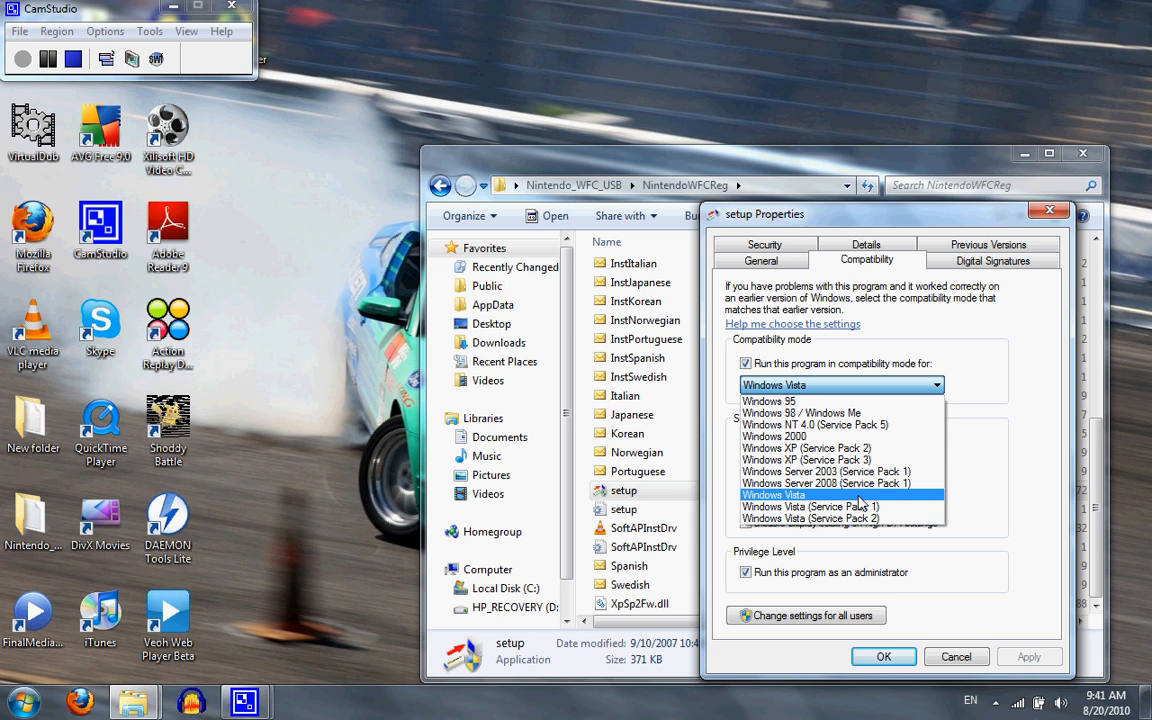
left_click(780, 494)
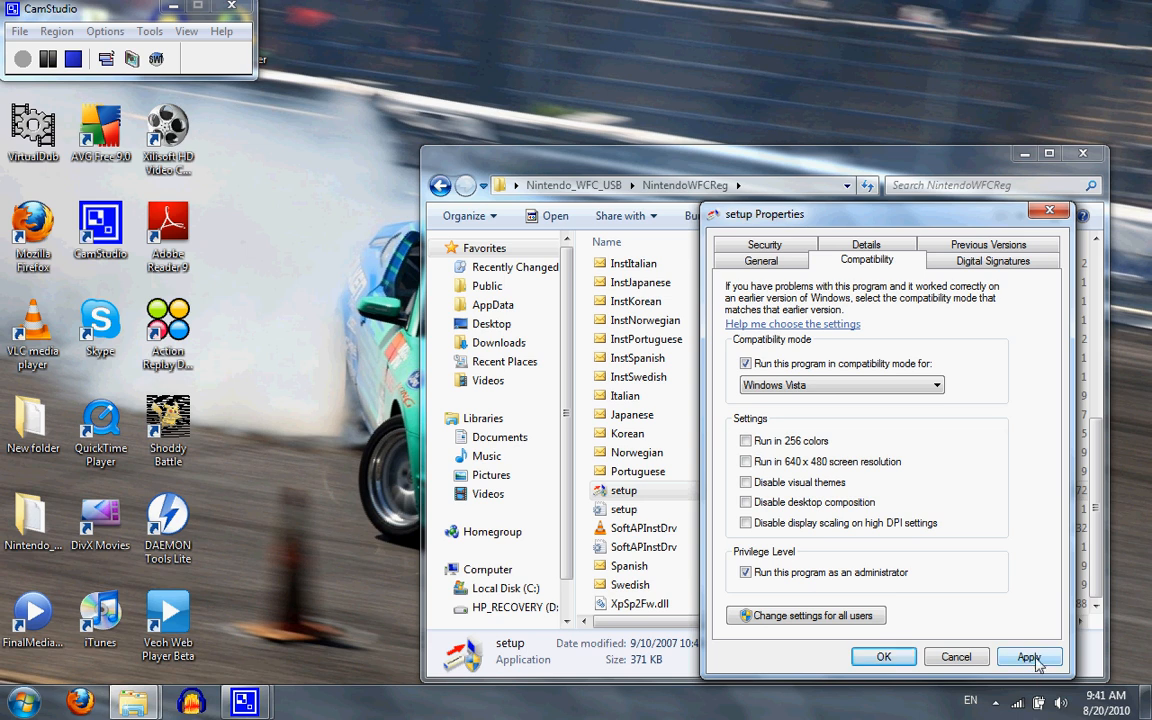
left_click(1028, 657)
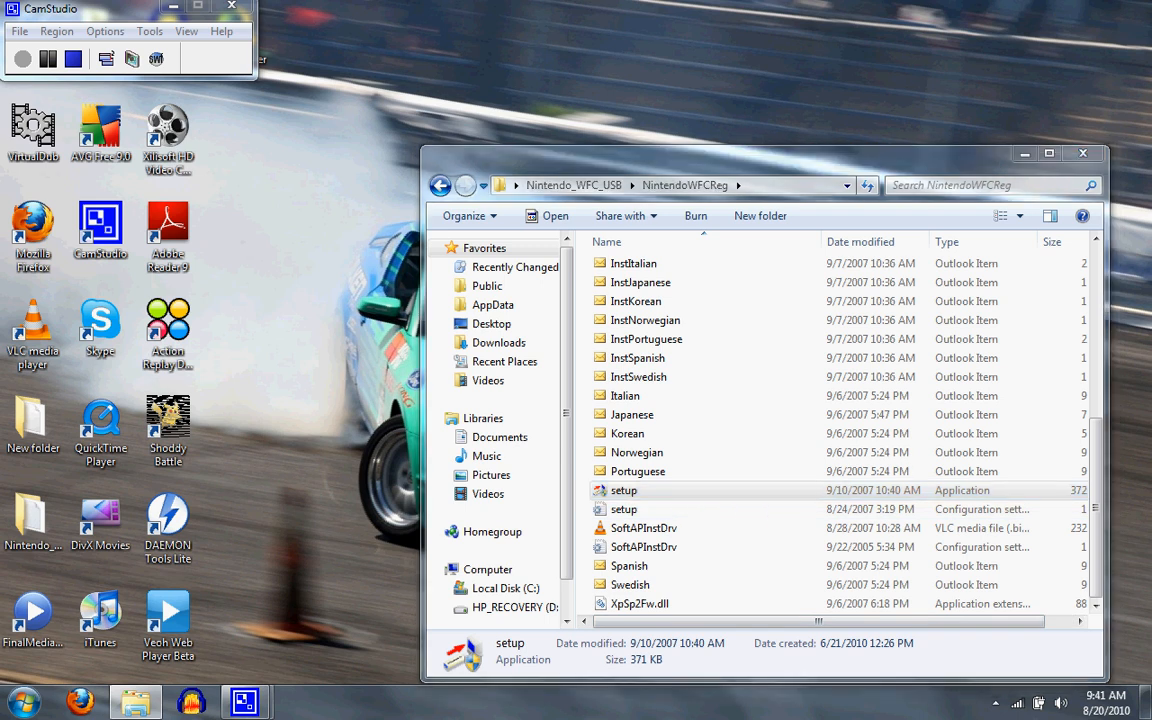
Launch setup, accept the welcome notice and choose English as the installer language
double_click(623, 490)
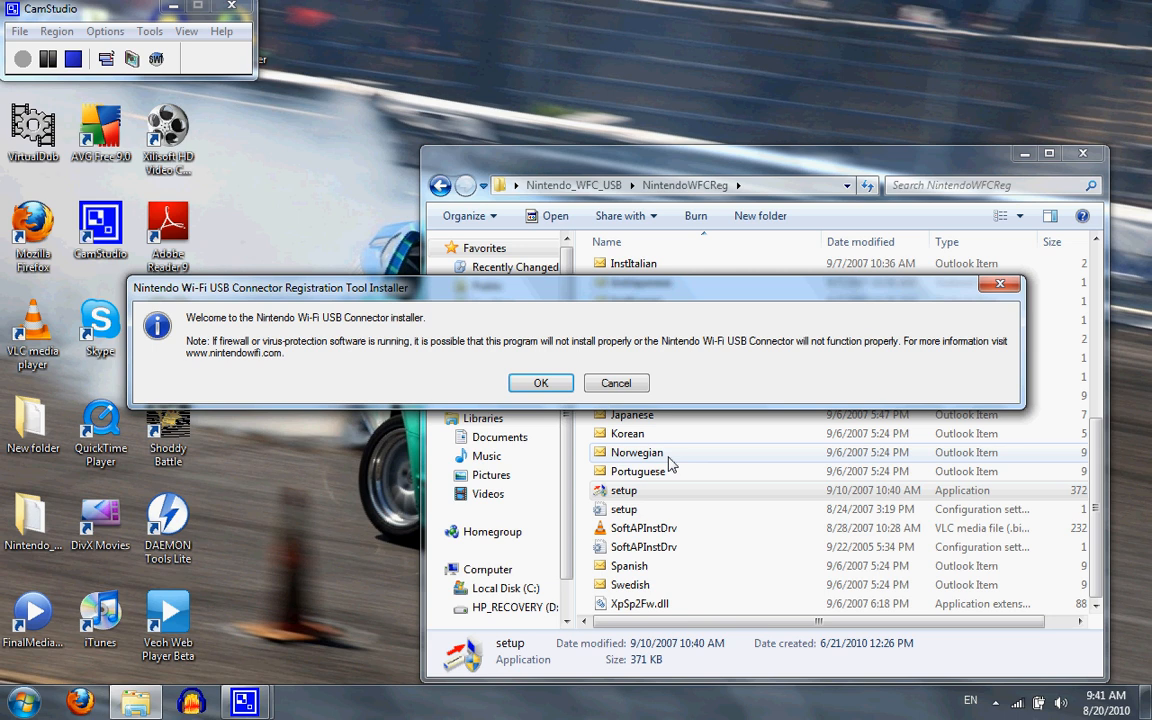
left_click(540, 383)
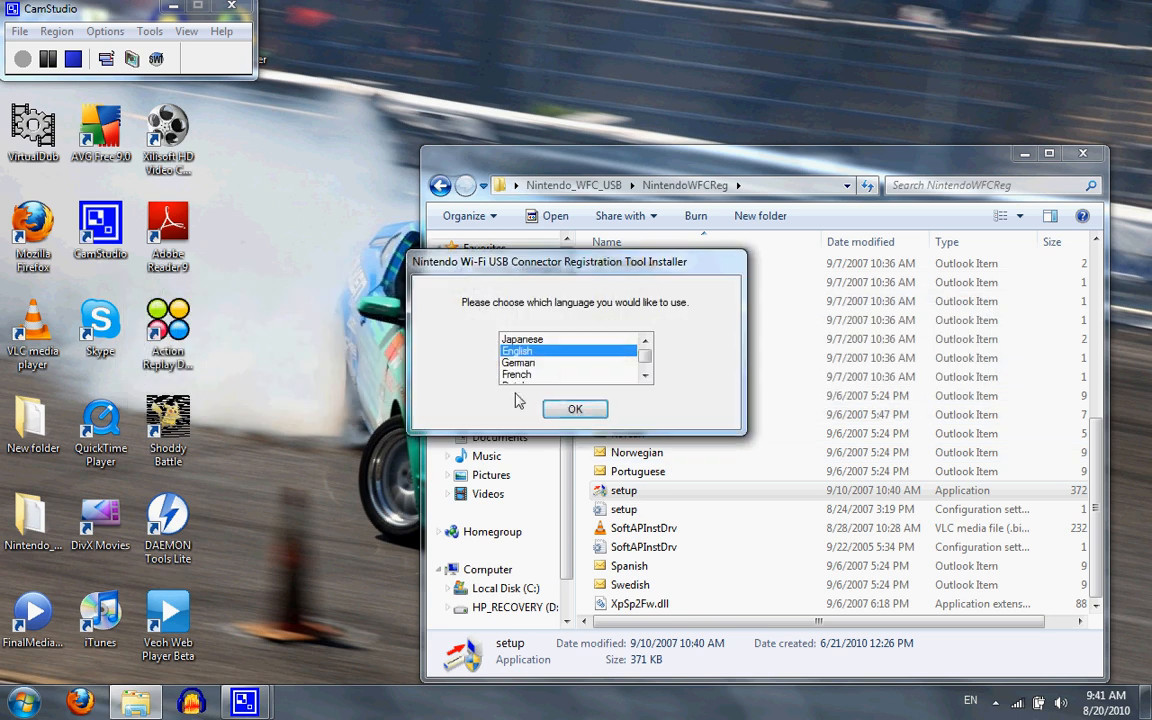
left_click(575, 409)
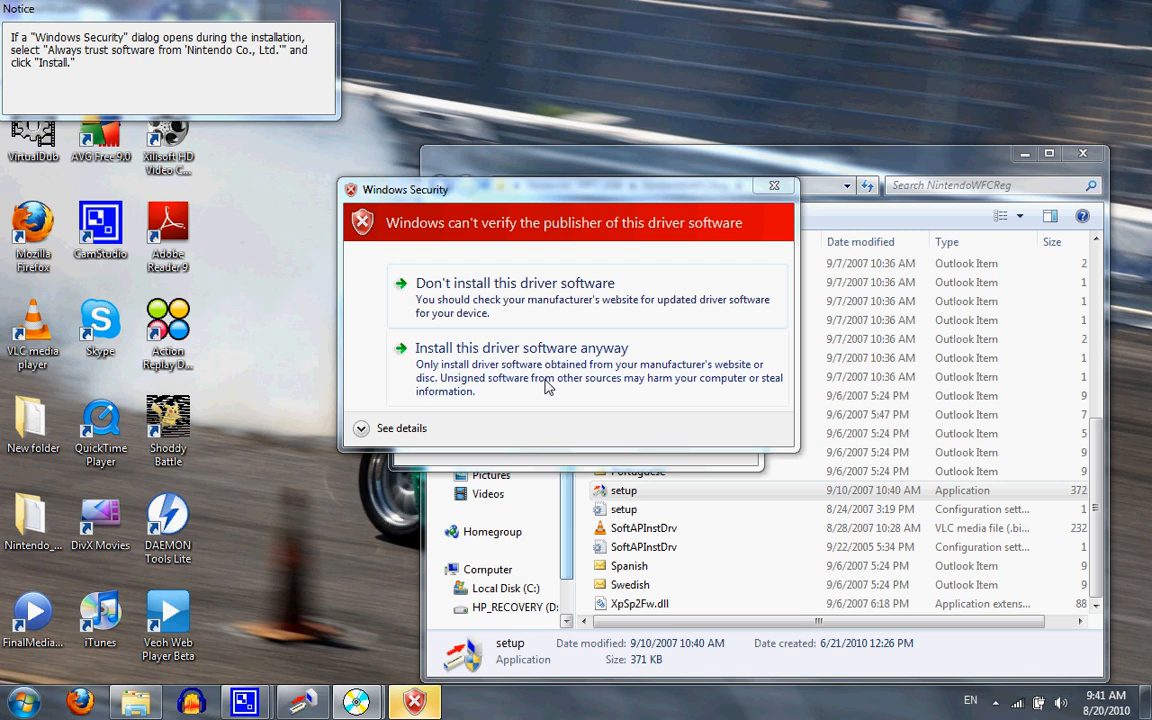
Install the unsigned driver anyway and finish setup with Restart Later
left_click(521, 347)
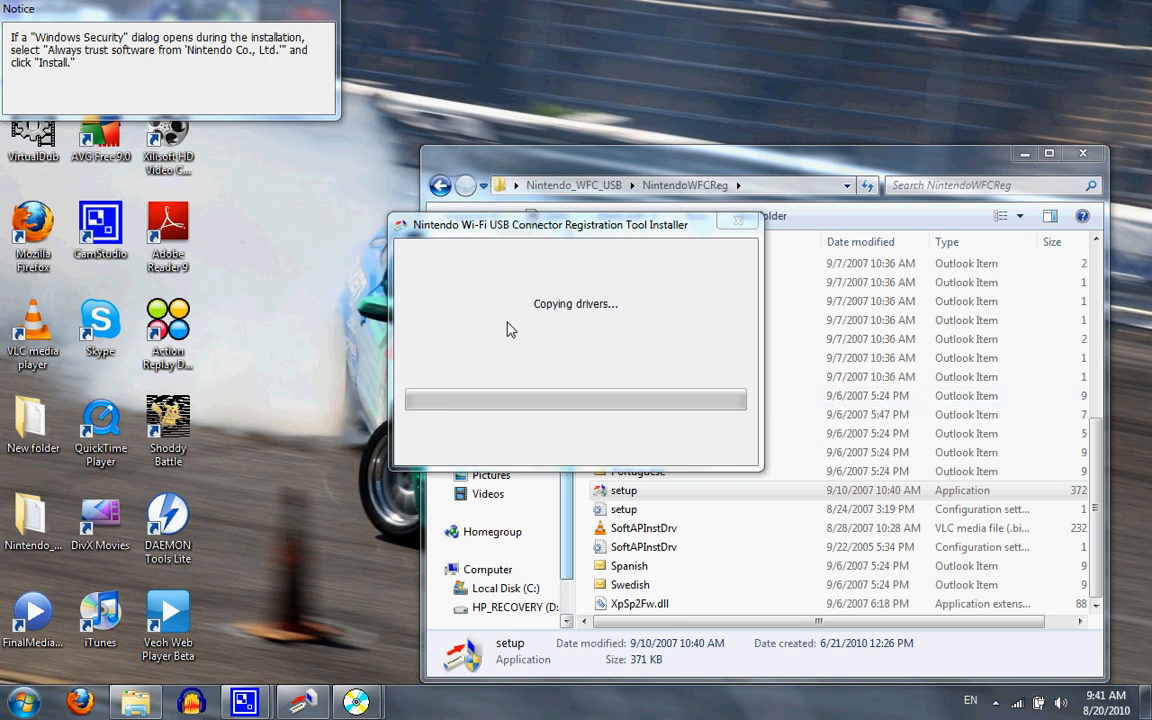
mouse_move(595, 341)
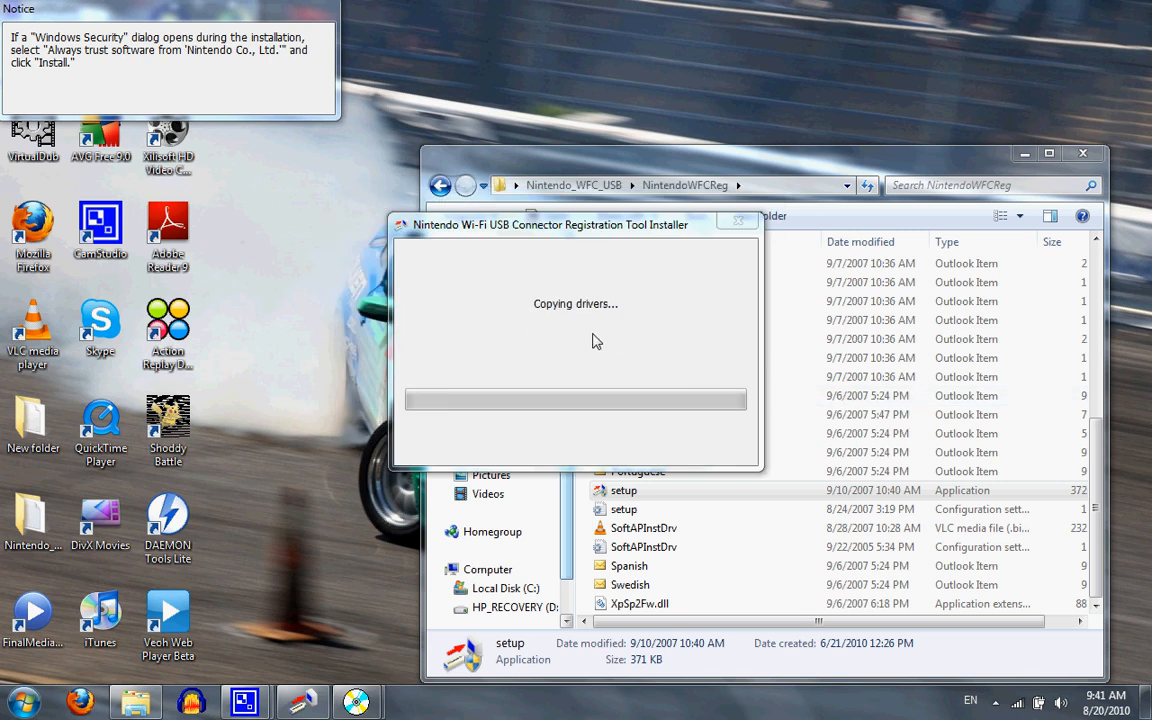
mouse_move(572, 356)
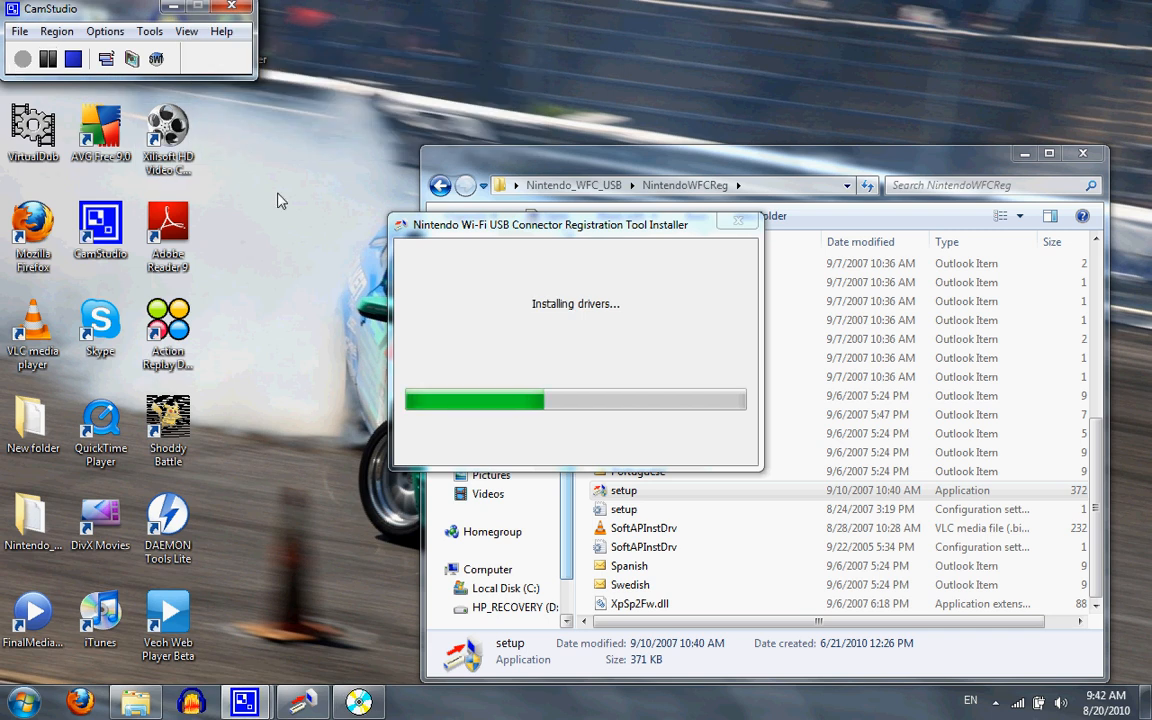
mouse_move(345, 218)
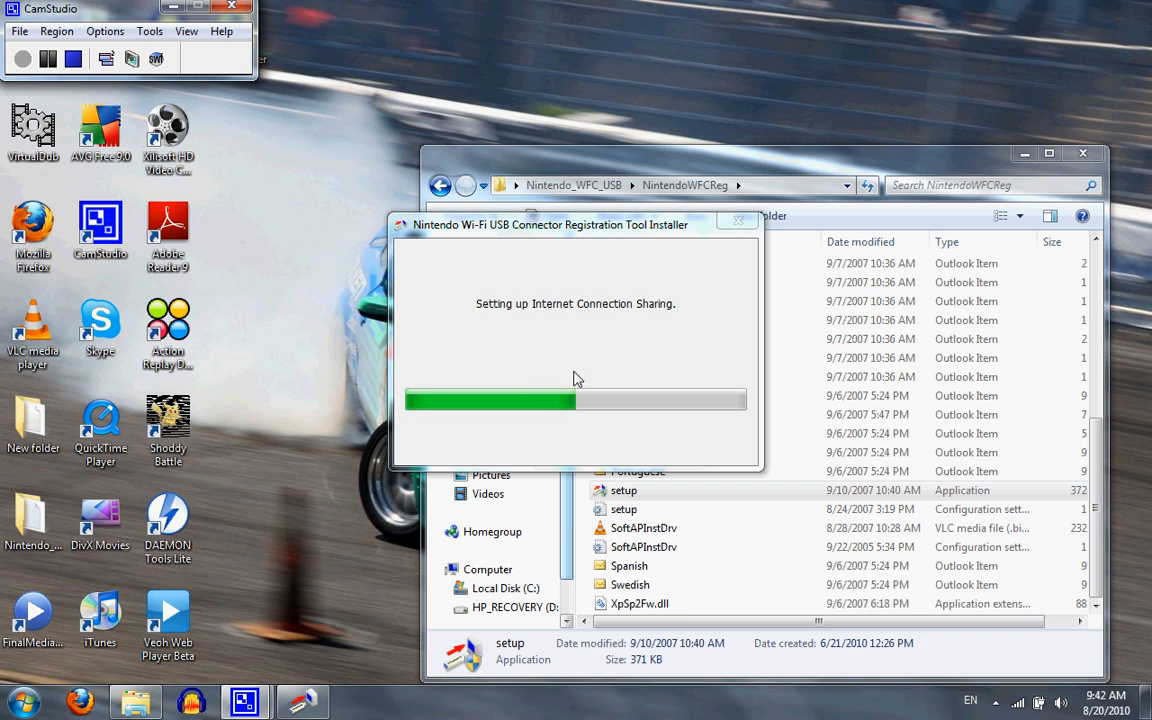
mouse_move(76, 672)
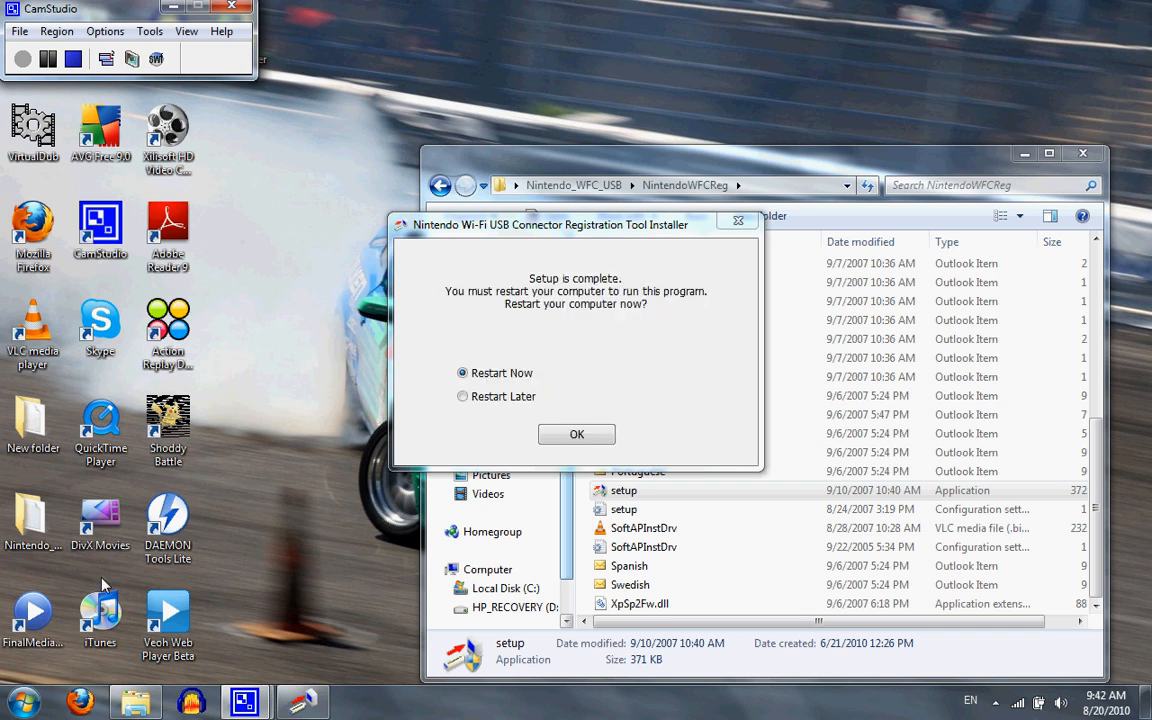
left_click(462, 396)
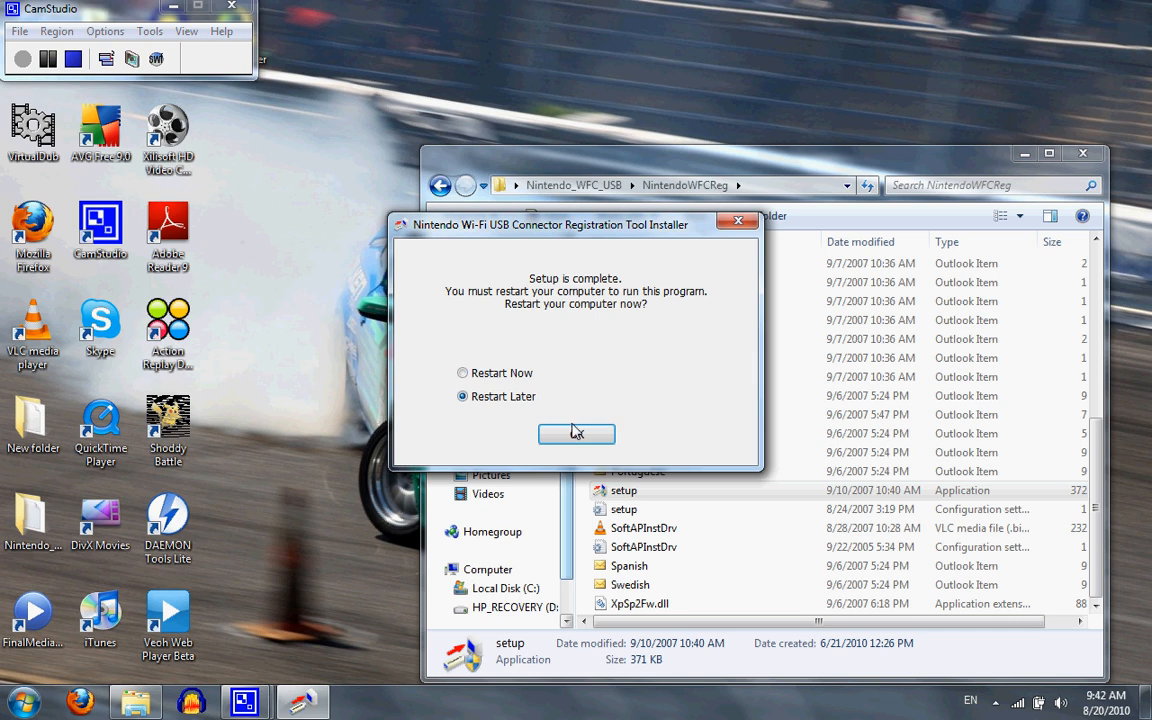
left_click(576, 433)
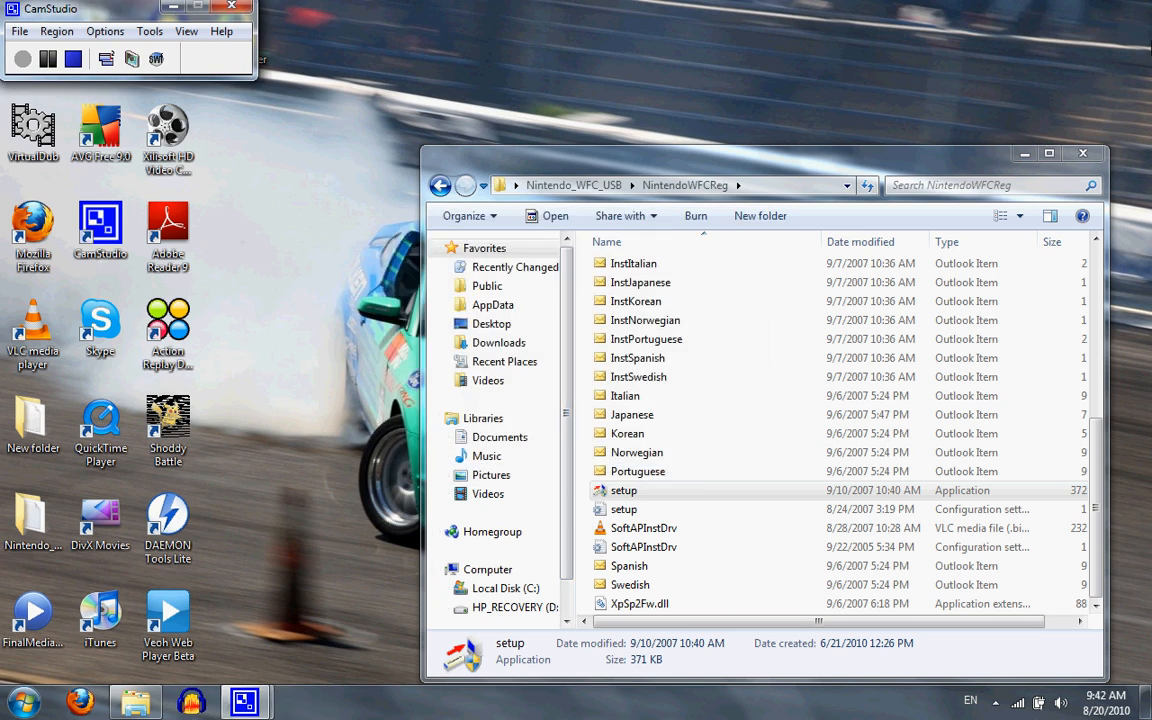
Close the NintendoWFCReg folder window, leaving the desktop clear
left_click(1082, 153)
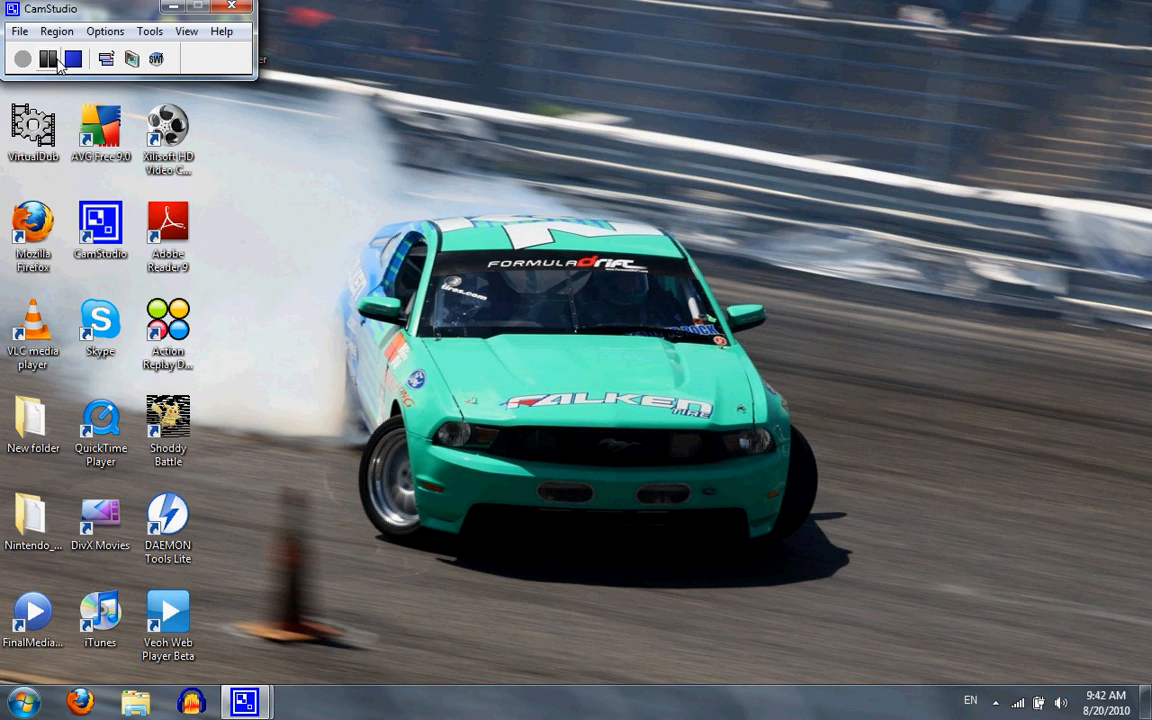
mouse_move(196, 198)
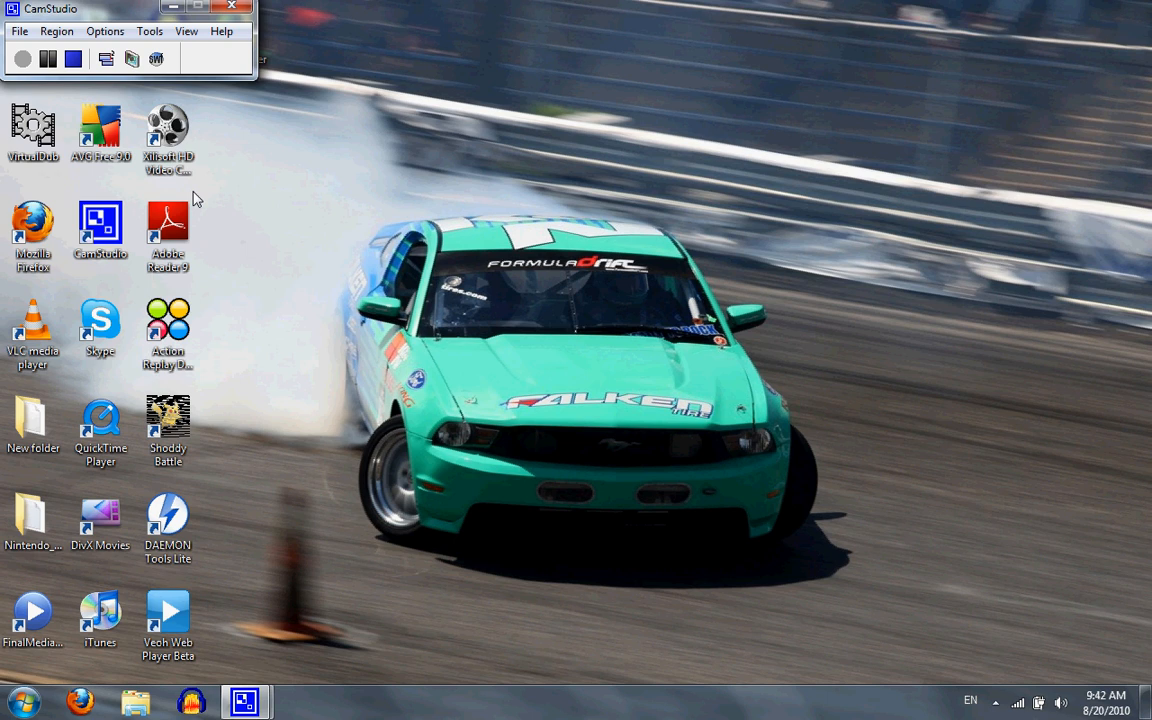
mouse_move(258, 196)
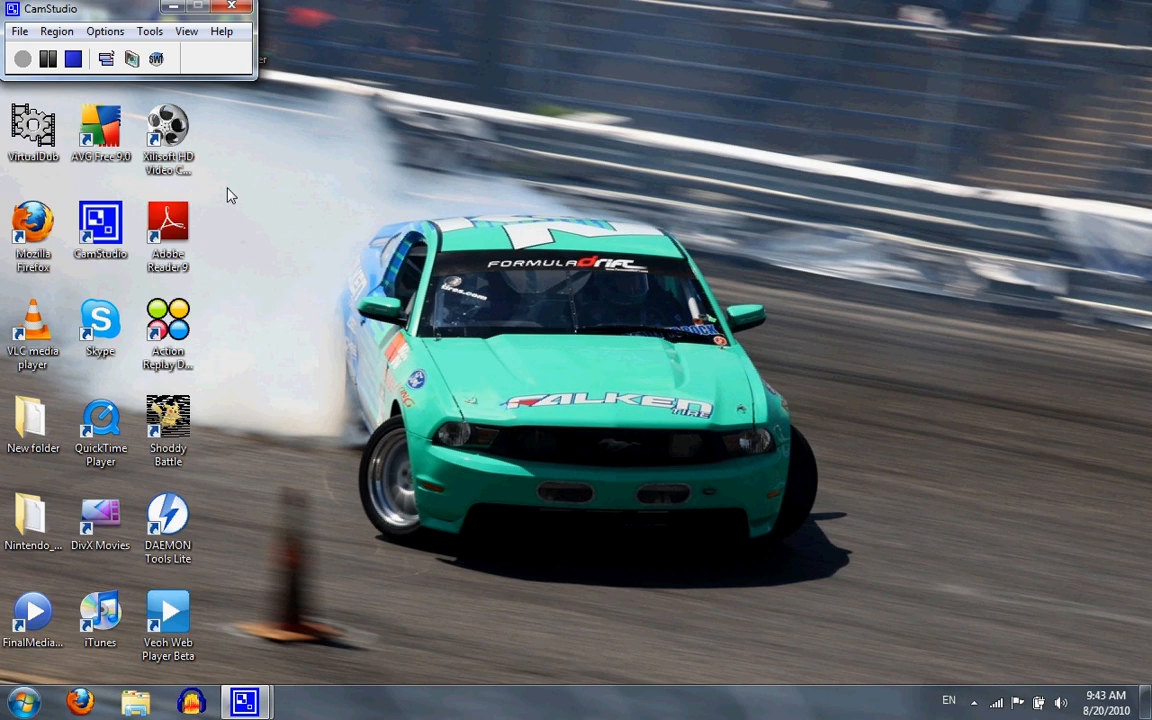
mouse_move(358, 243)
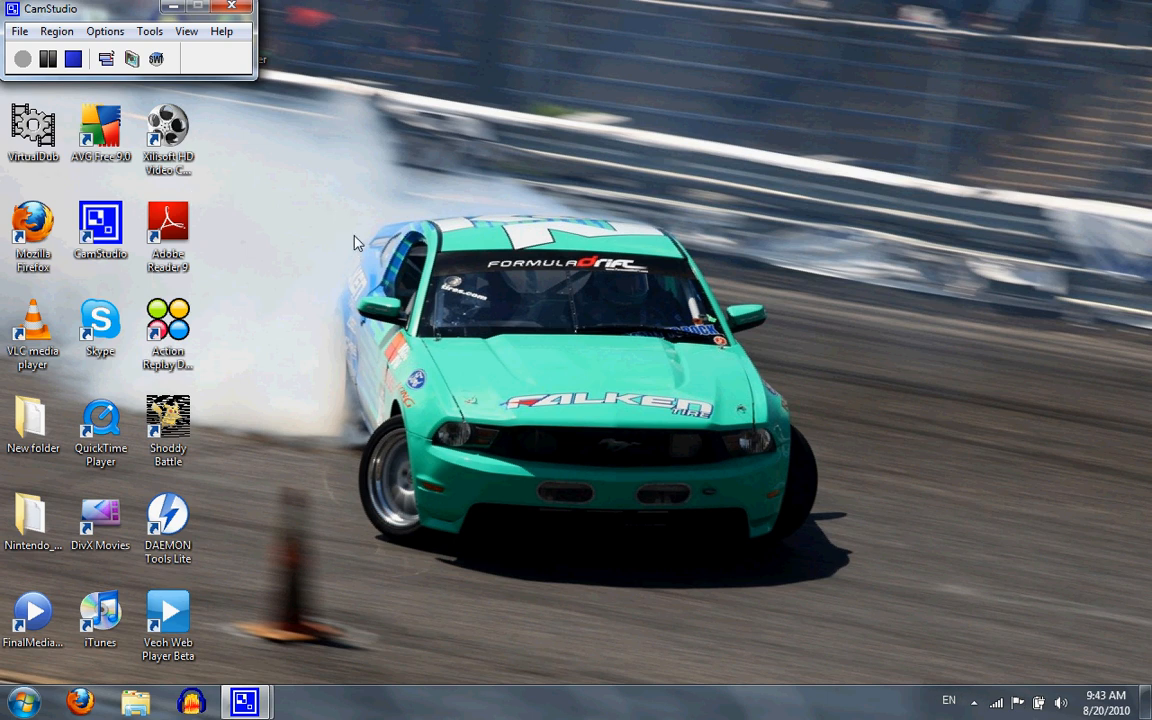
mouse_move(107, 45)
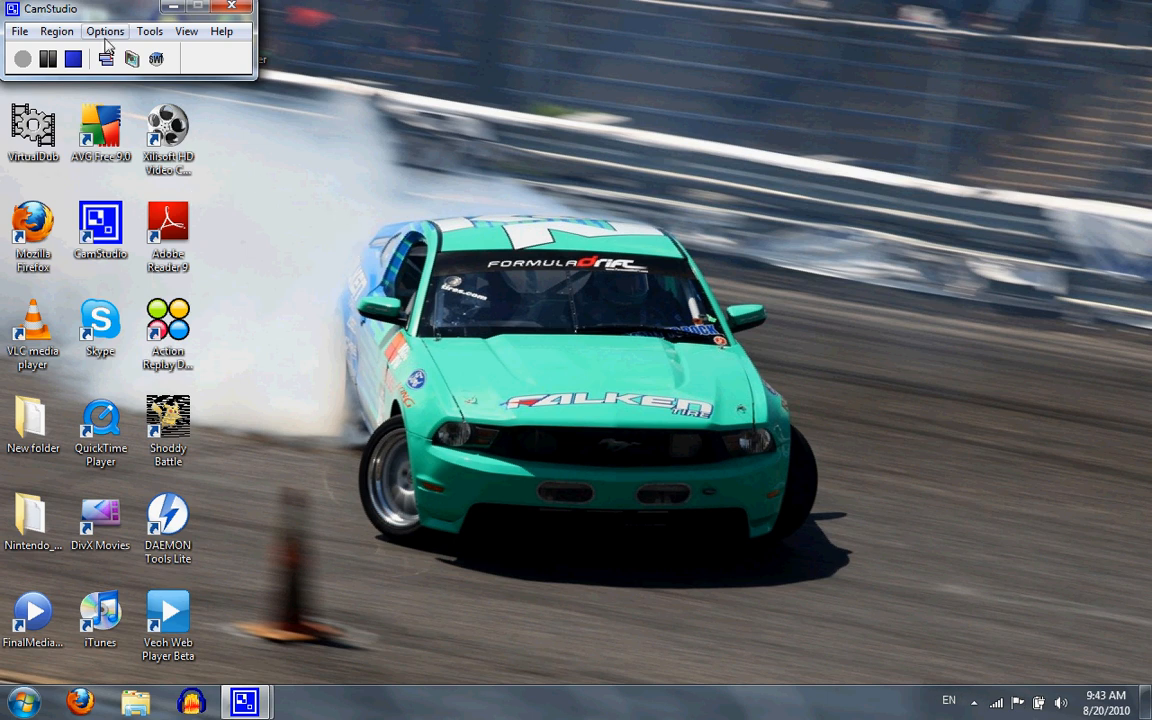